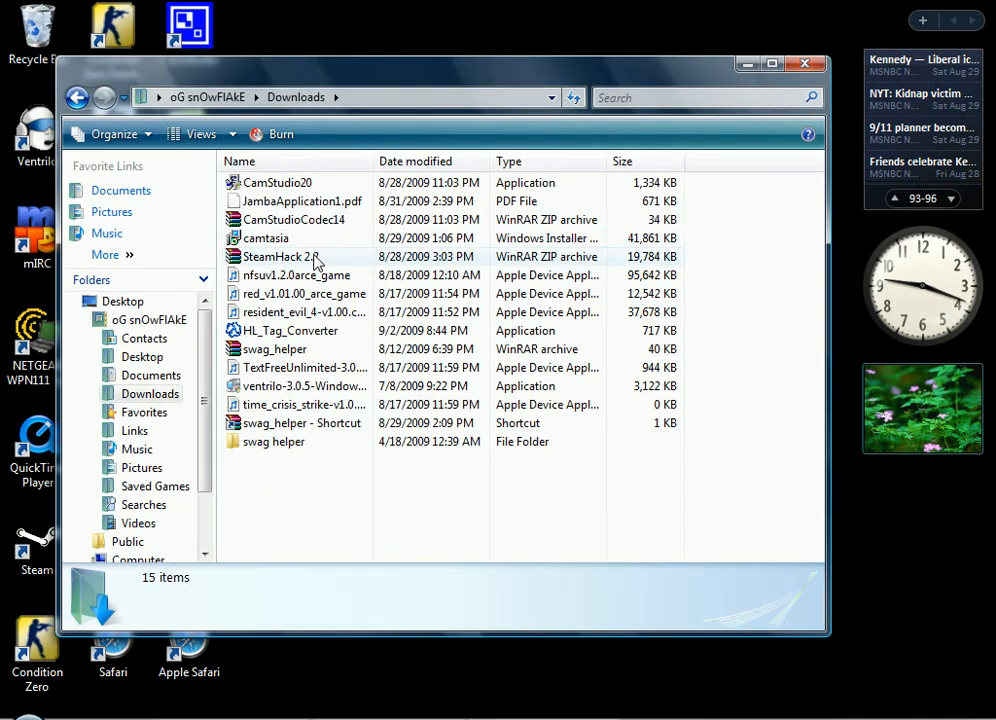
- Launch HL_Tag_Converter from Downloads and allow the unverified program to run
double_click(292, 330)
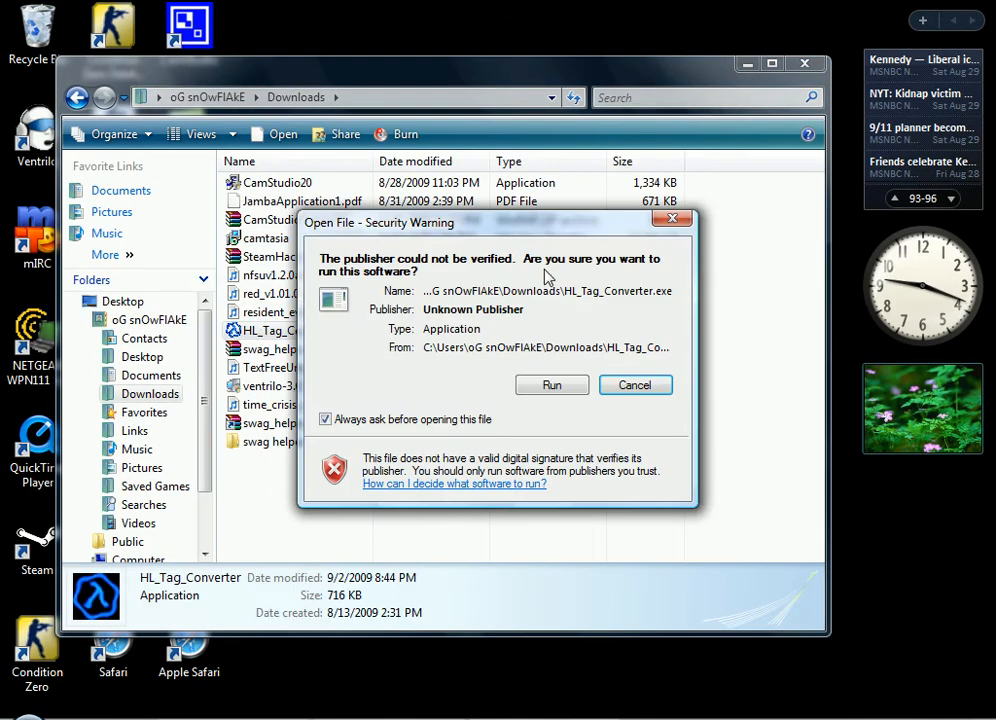
left_click(552, 384)
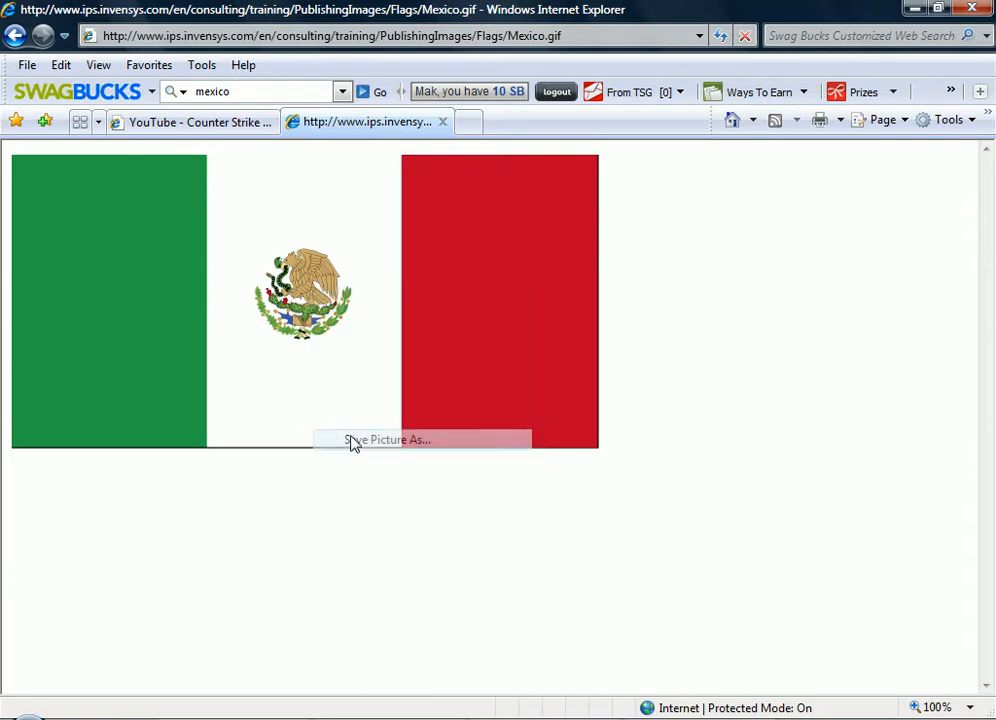
- Save the Mexico flag picture as Mexico.bmp (Bitmap type) in the Pictures folder
left_click(388, 440)
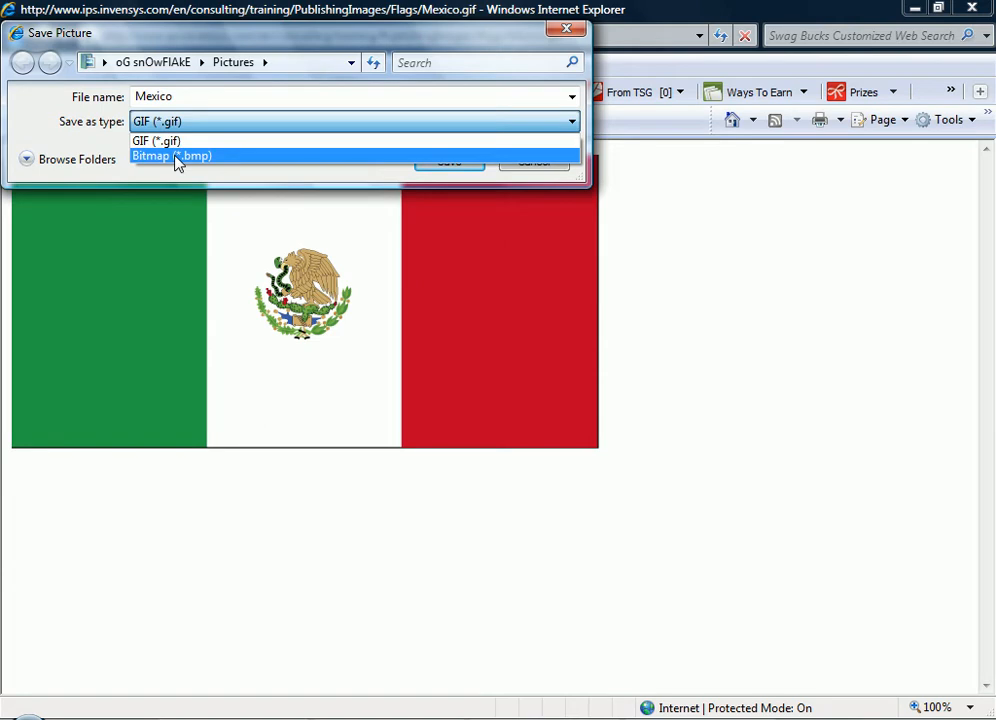
left_click(172, 156)
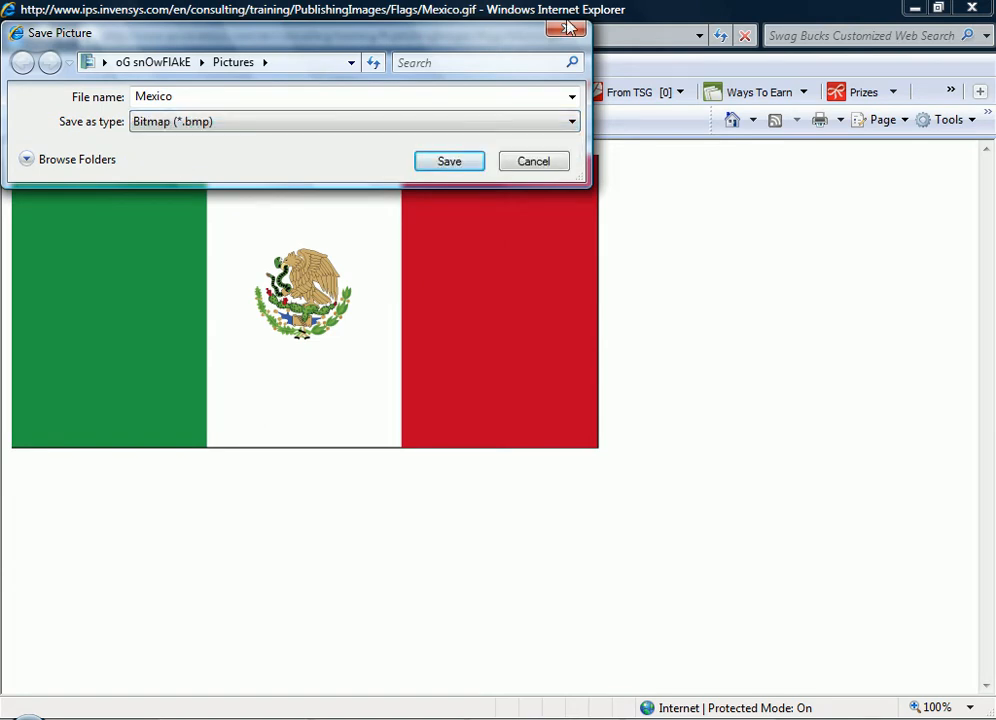
left_click(532, 160)
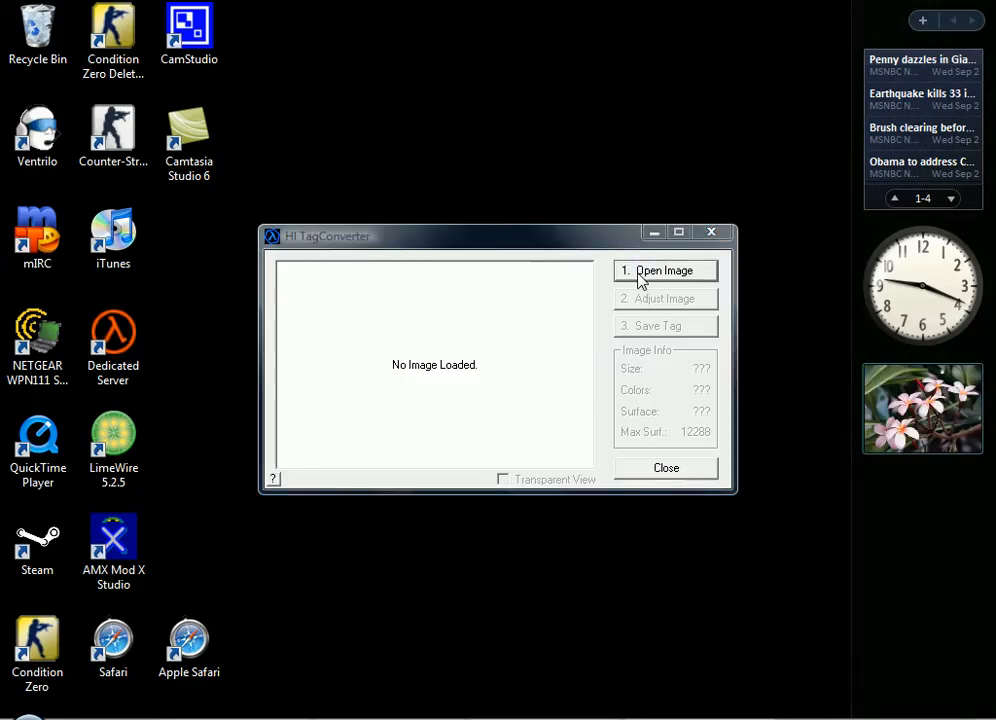
- Load the Mexico flag bitmap into the converter as the image to turn into a tag
left_click(664, 272)
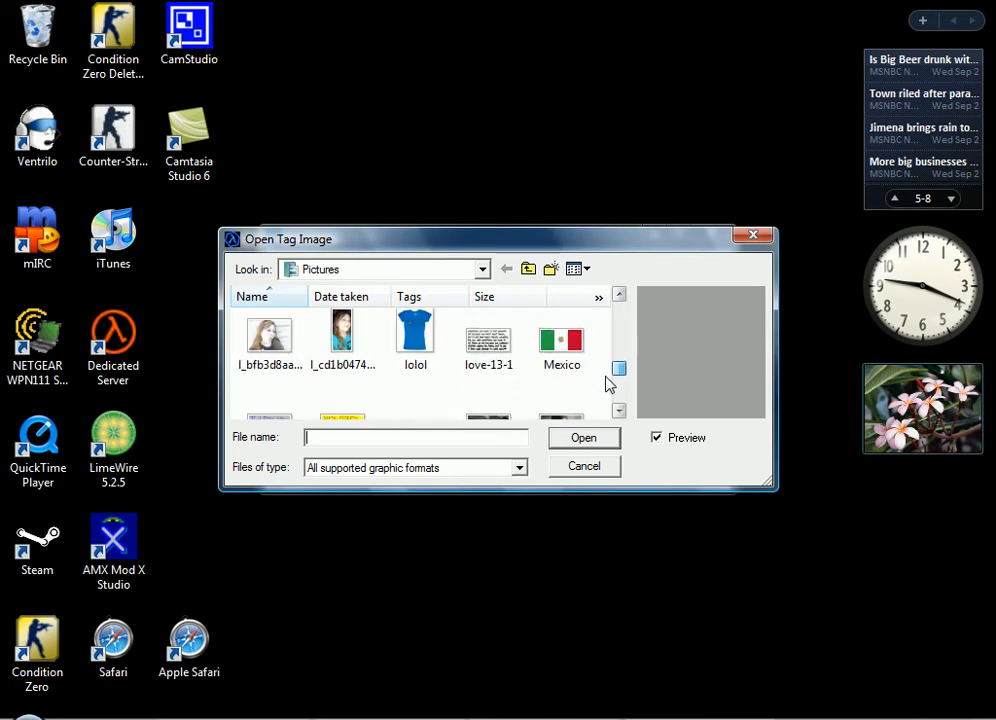
left_click(560, 340)
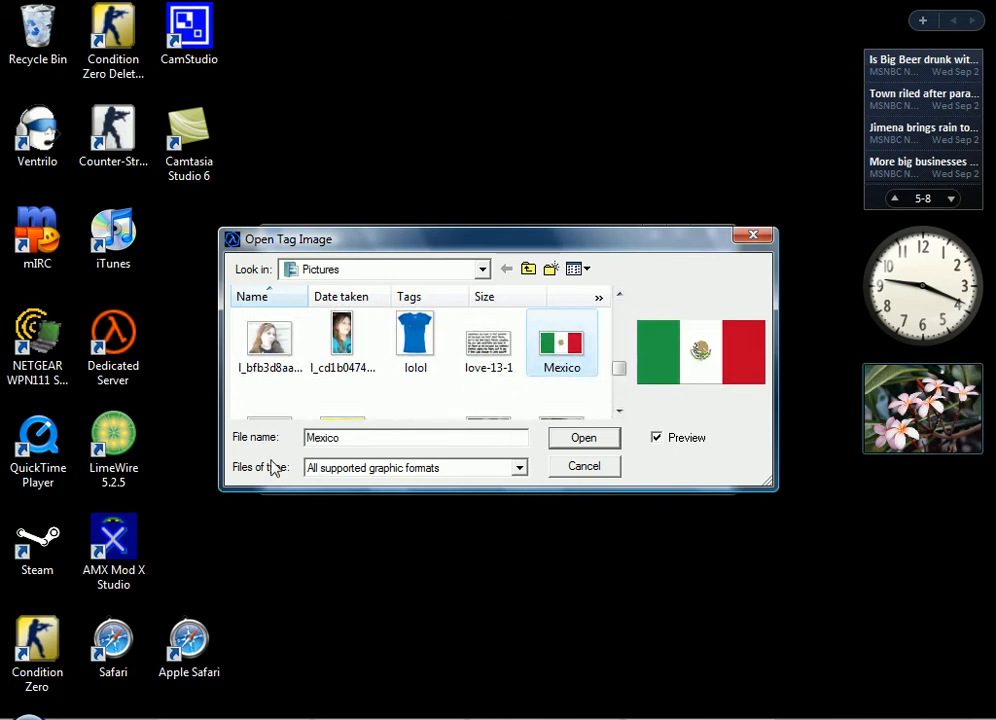
mouse_move(276, 480)
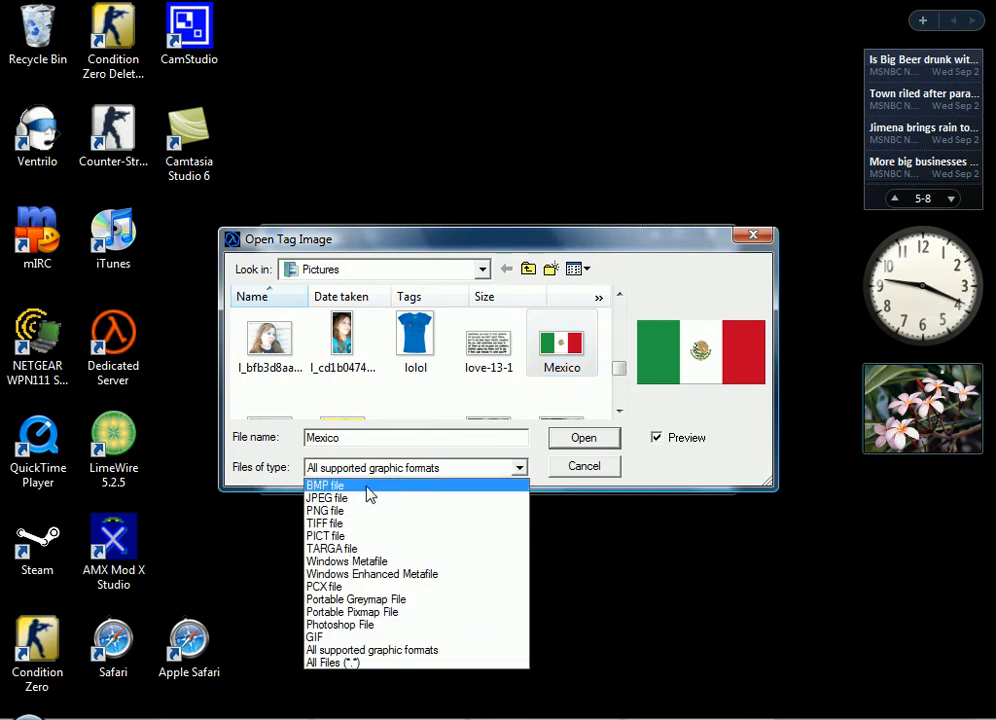
mouse_move(352, 496)
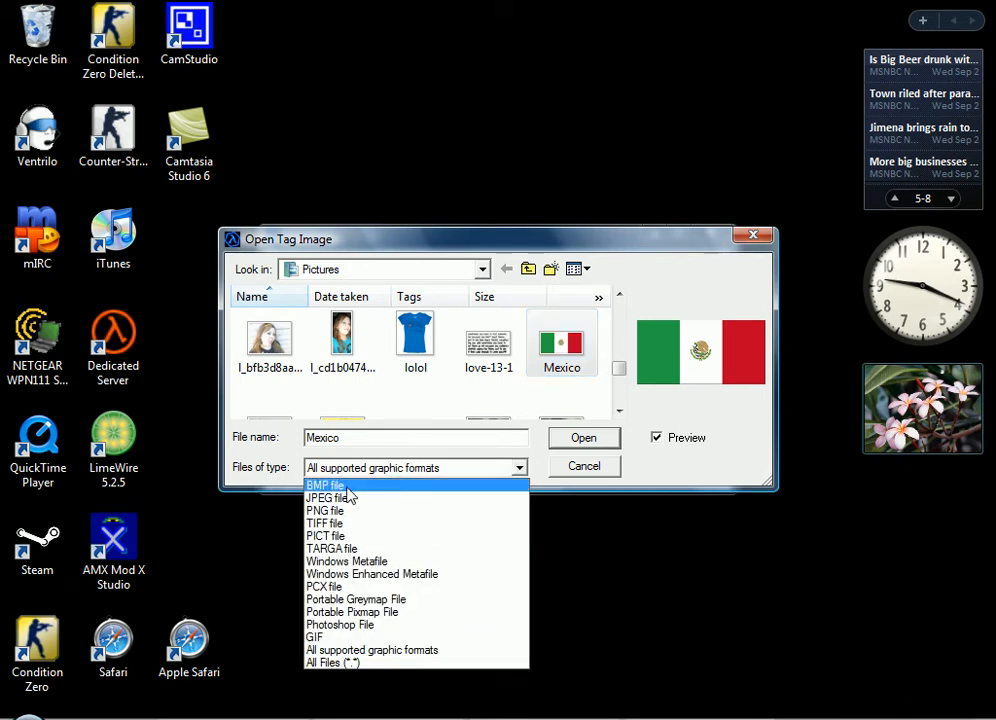
left_click(328, 498)
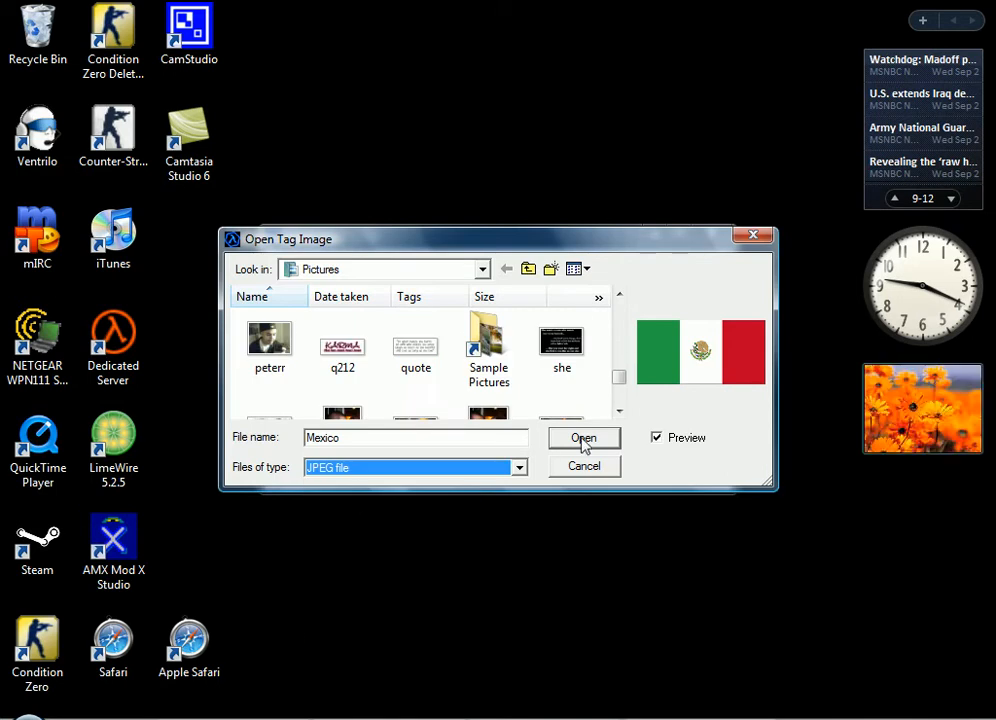
left_click(584, 438)
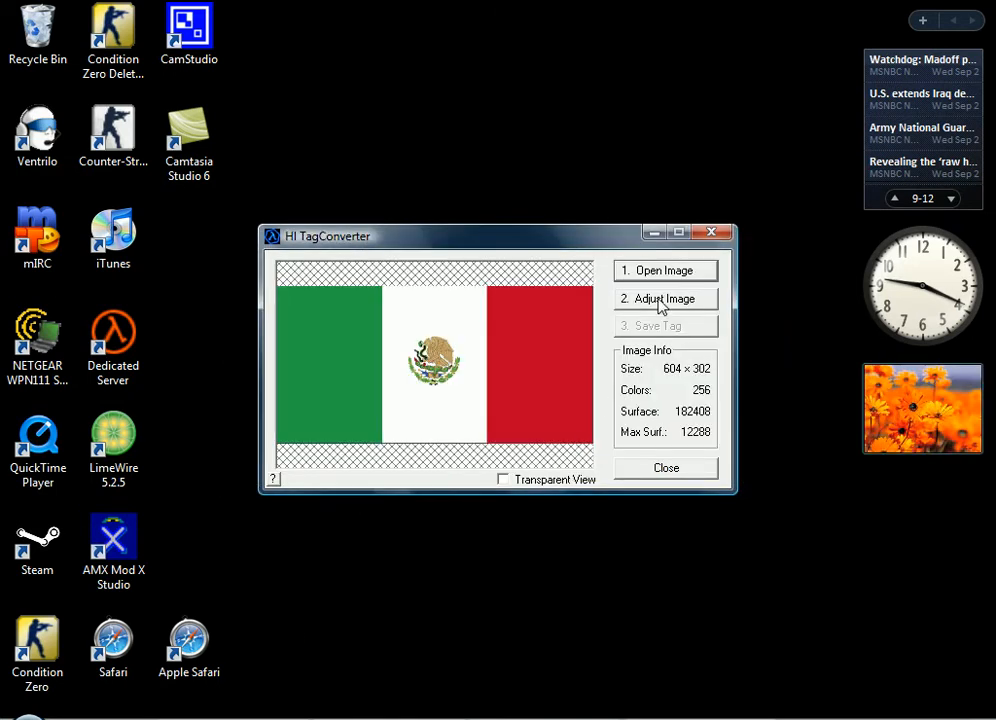
- Resize the flag to 144 by 80 and convert it to 256 colours
left_click(664, 298)
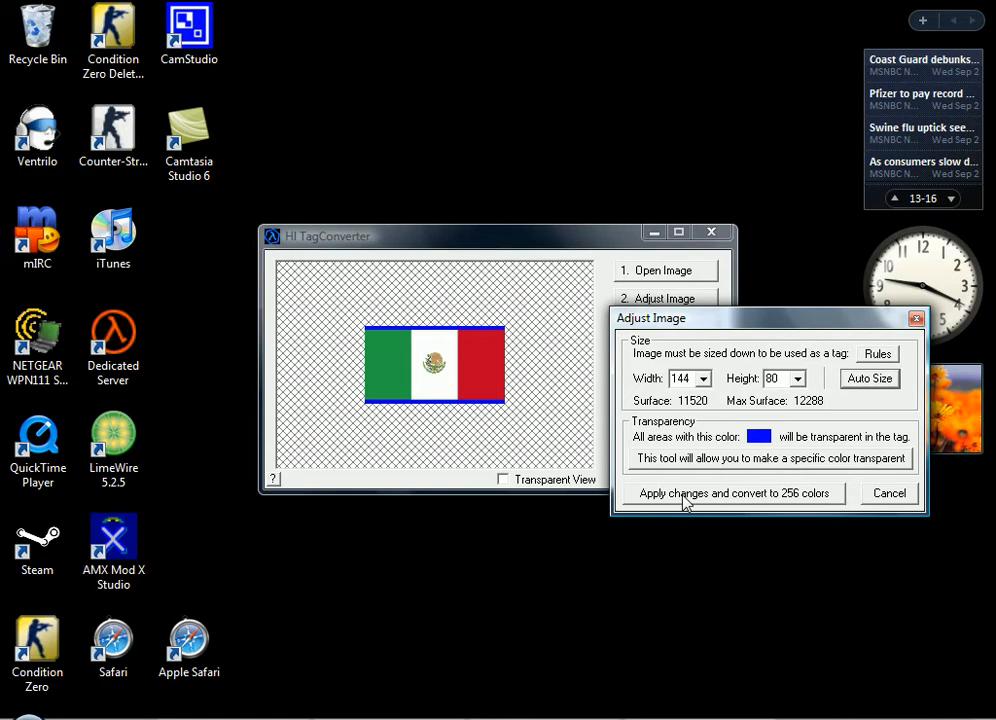
left_click(732, 492)
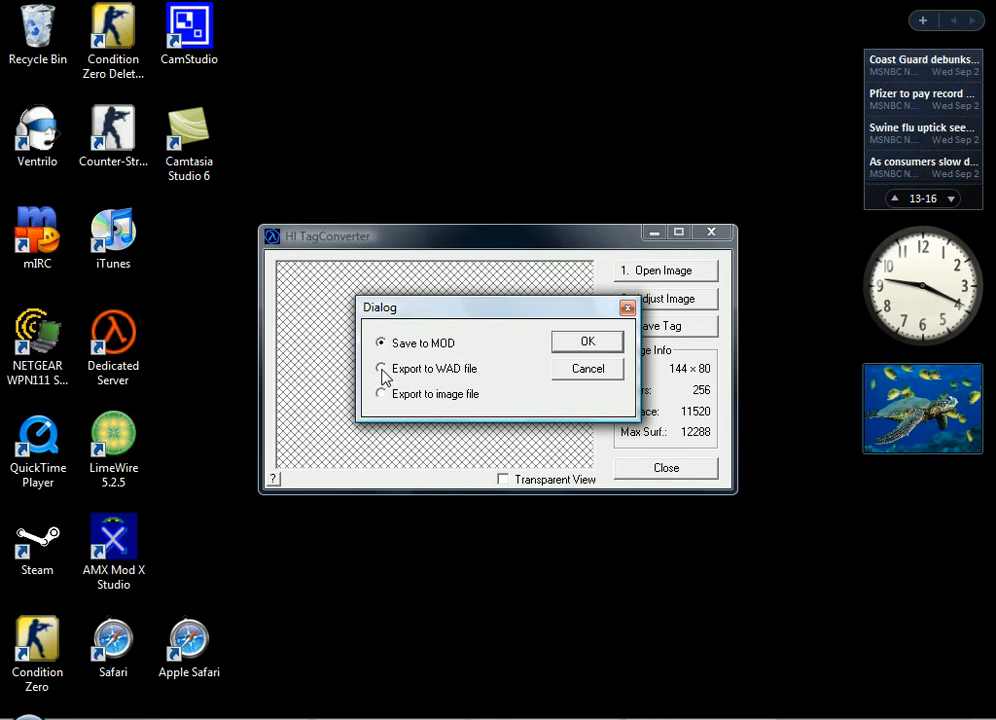
- Export the tag as WAD file tempdecal.wad, then close the converter
left_click(588, 340)
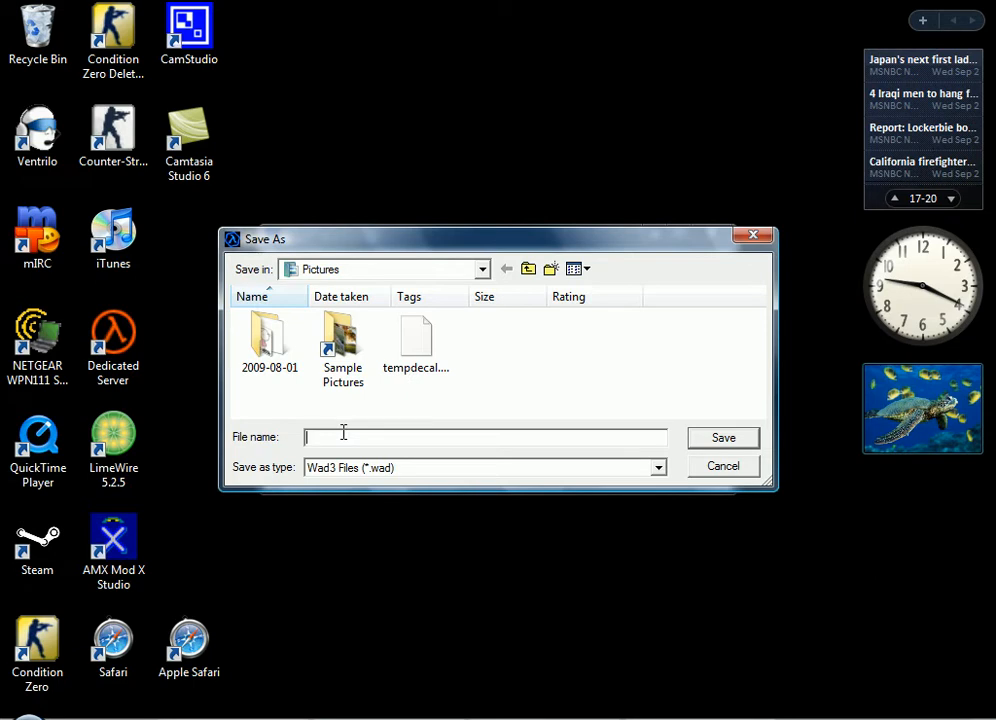
type("tempdec")
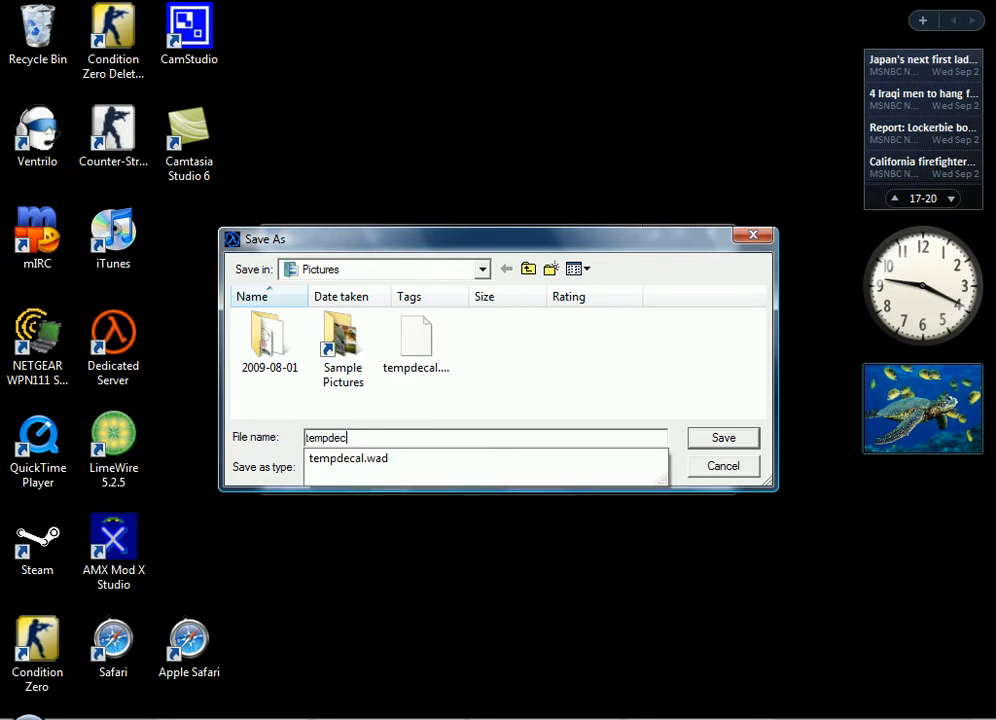
left_click(484, 468)
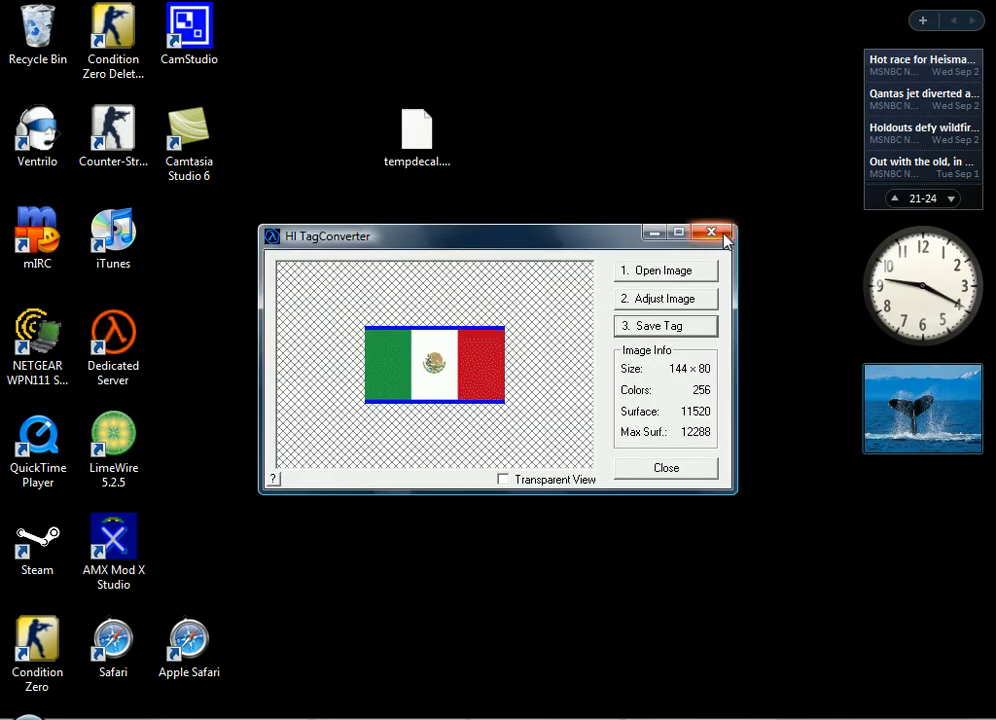
left_click(714, 232)
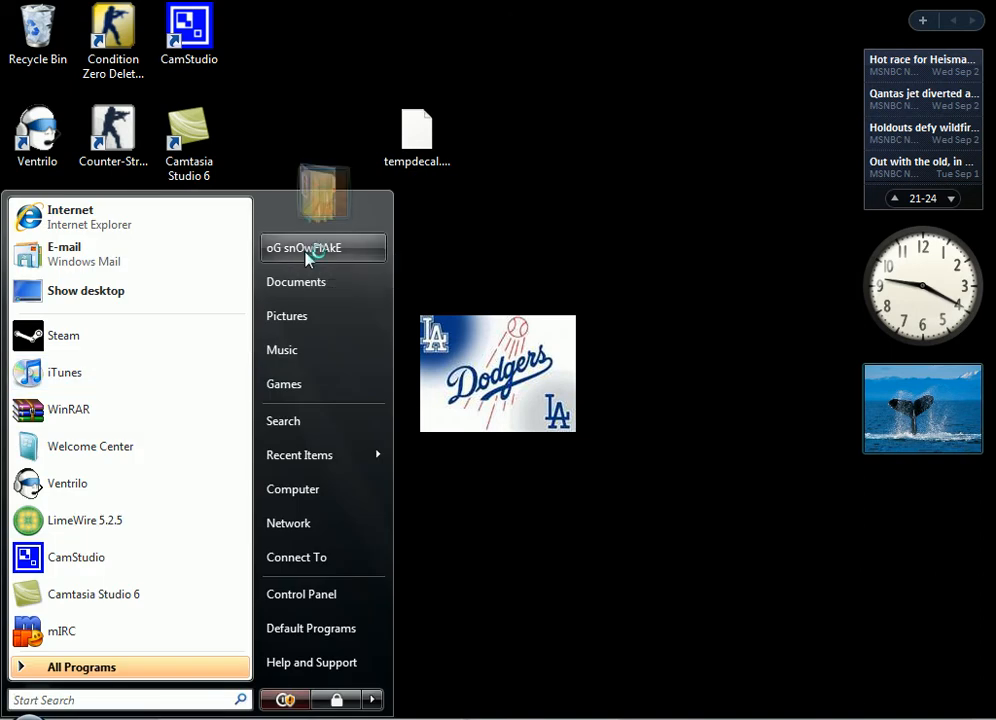
- Browse from the user folder into Local Disk C, Program Files, Valve, Steam
left_click(324, 248)
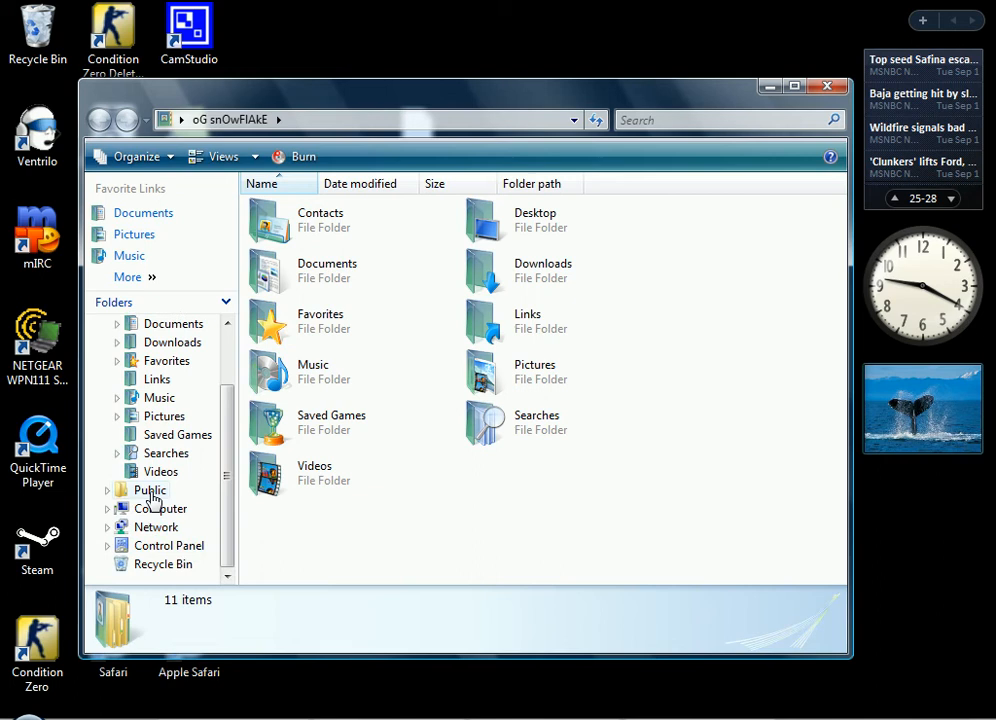
left_click(160, 508)
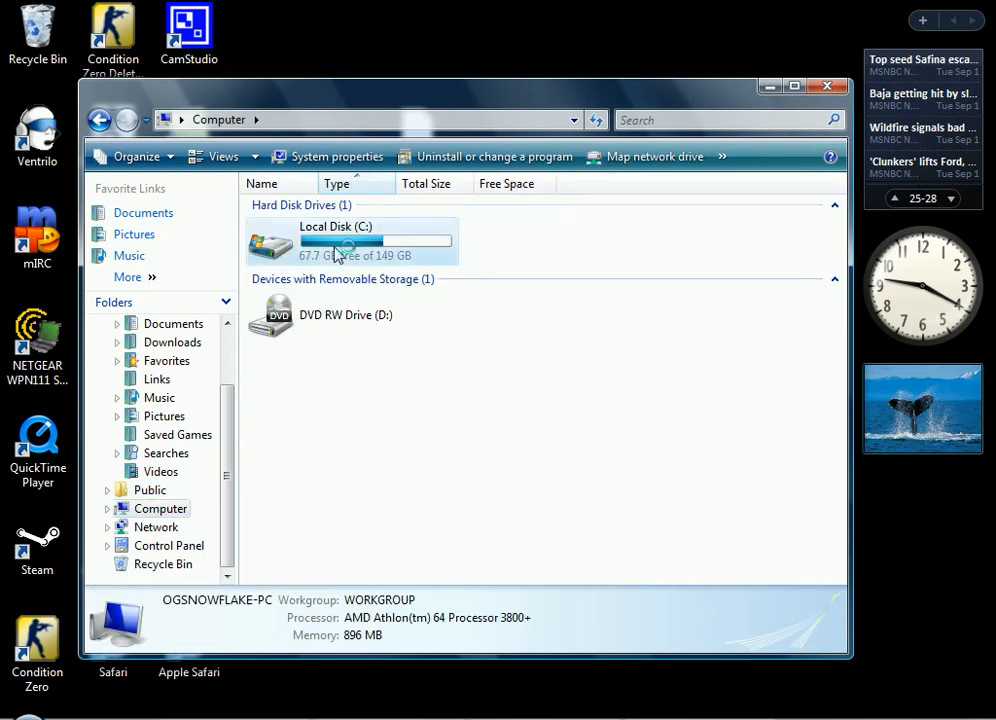
double_click(336, 240)
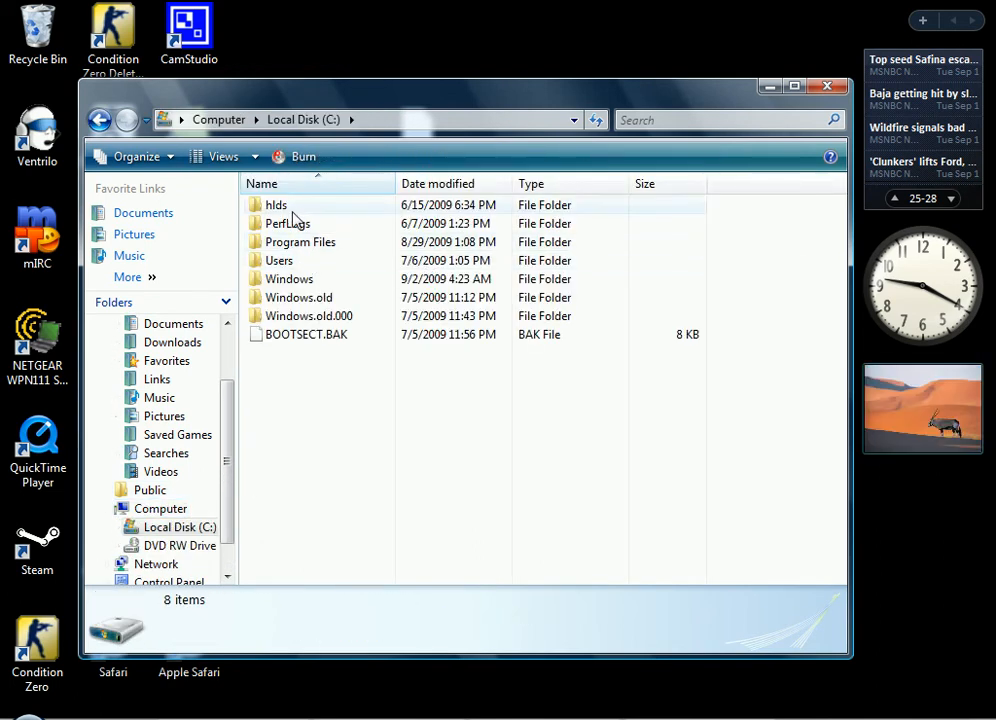
double_click(300, 240)
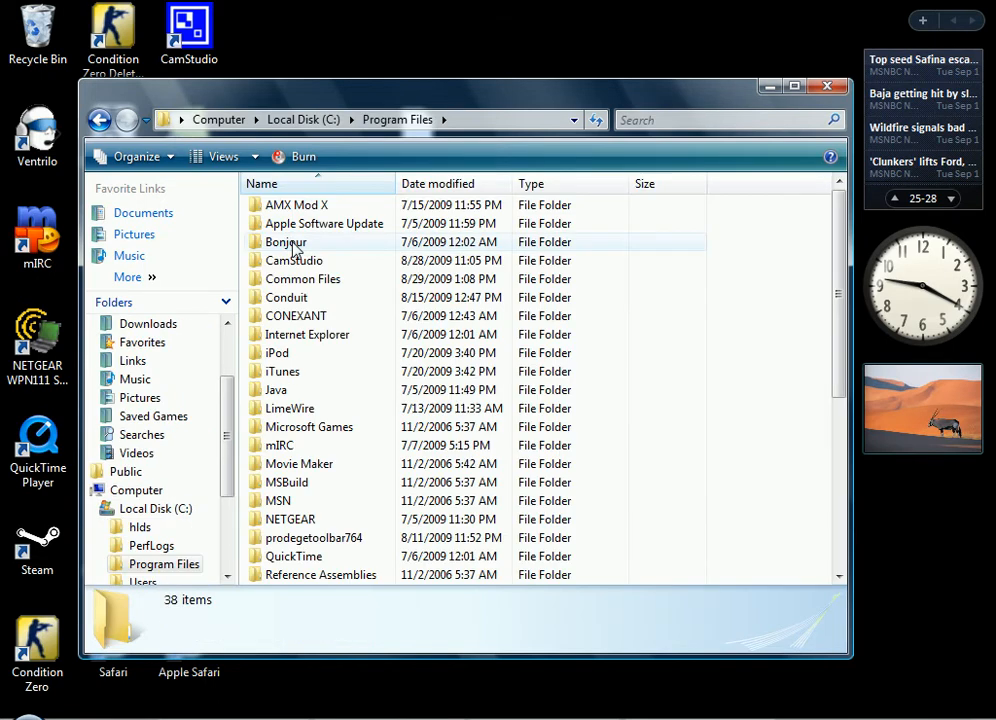
scroll("down", 3)
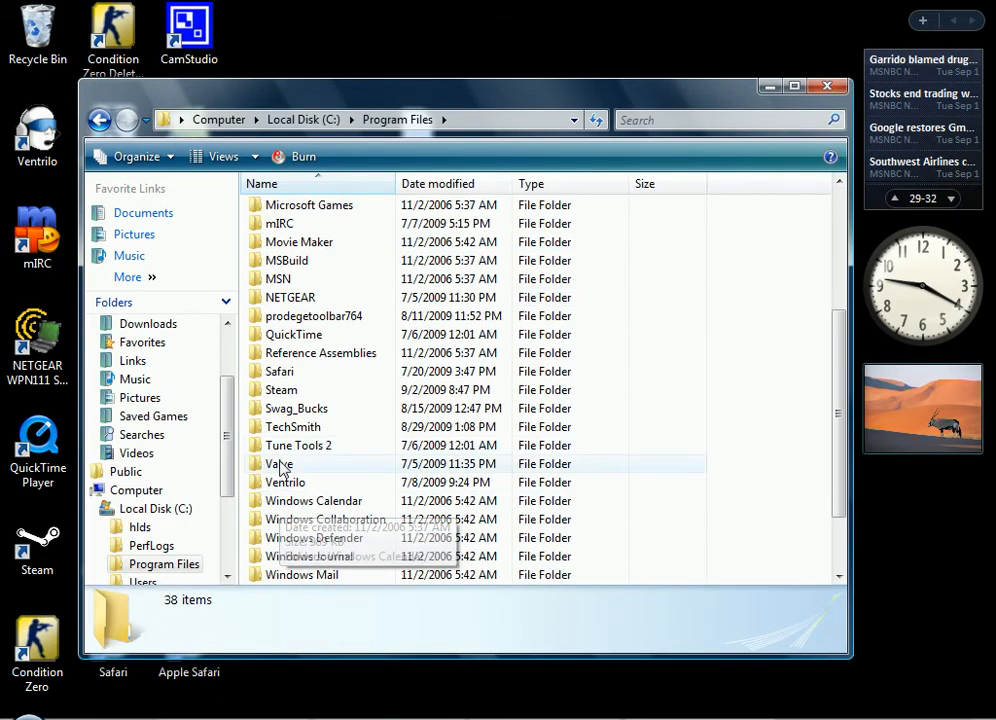
double_click(280, 464)
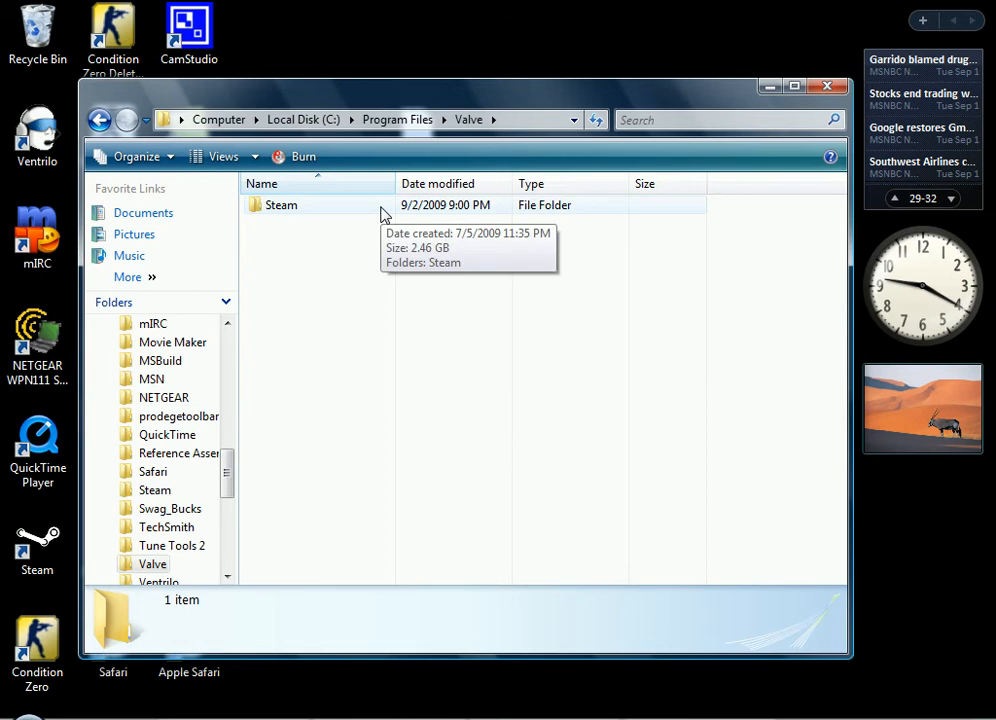
double_click(280, 204)
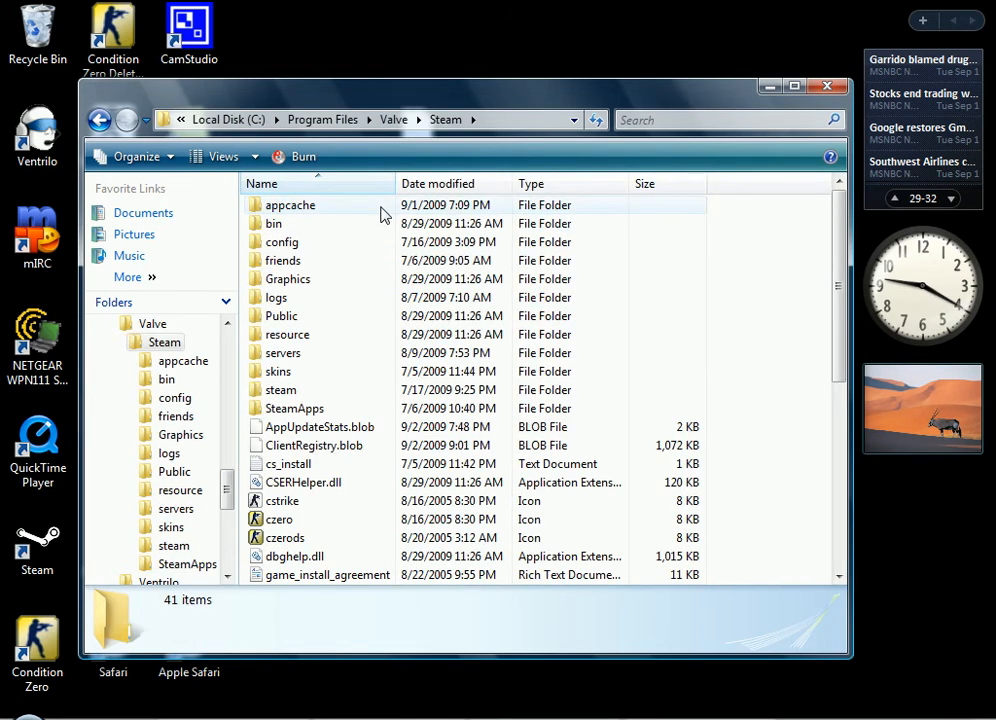
mouse_move(290, 248)
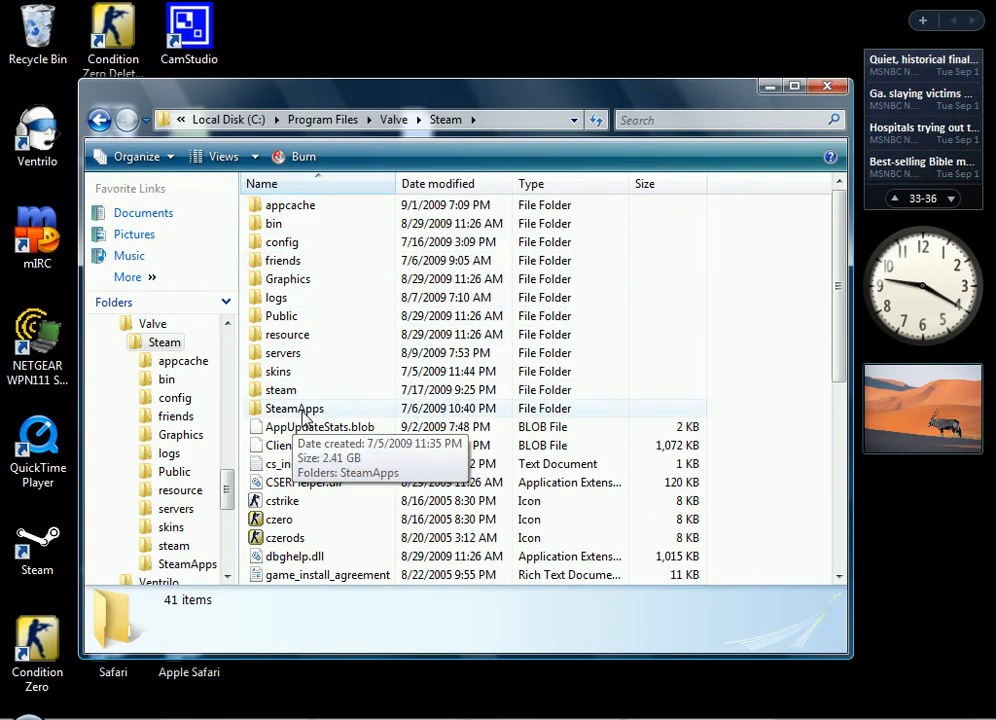
- Continue into SteamApps, the imperialprince account, counter-strike, then the cstrike folder
double_click(294, 408)
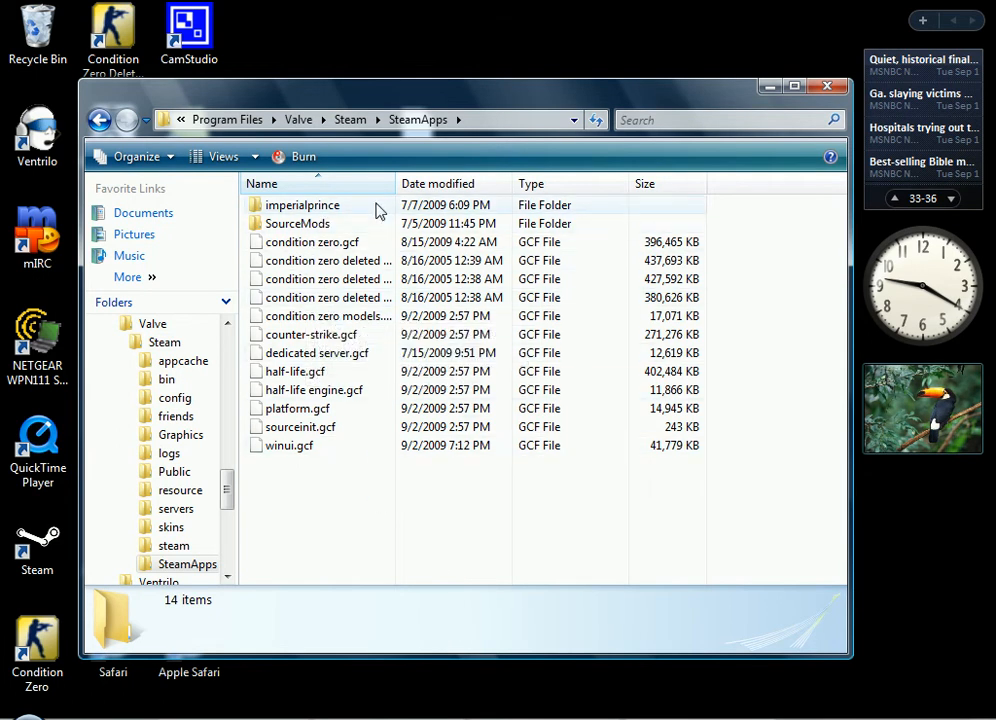
double_click(302, 204)
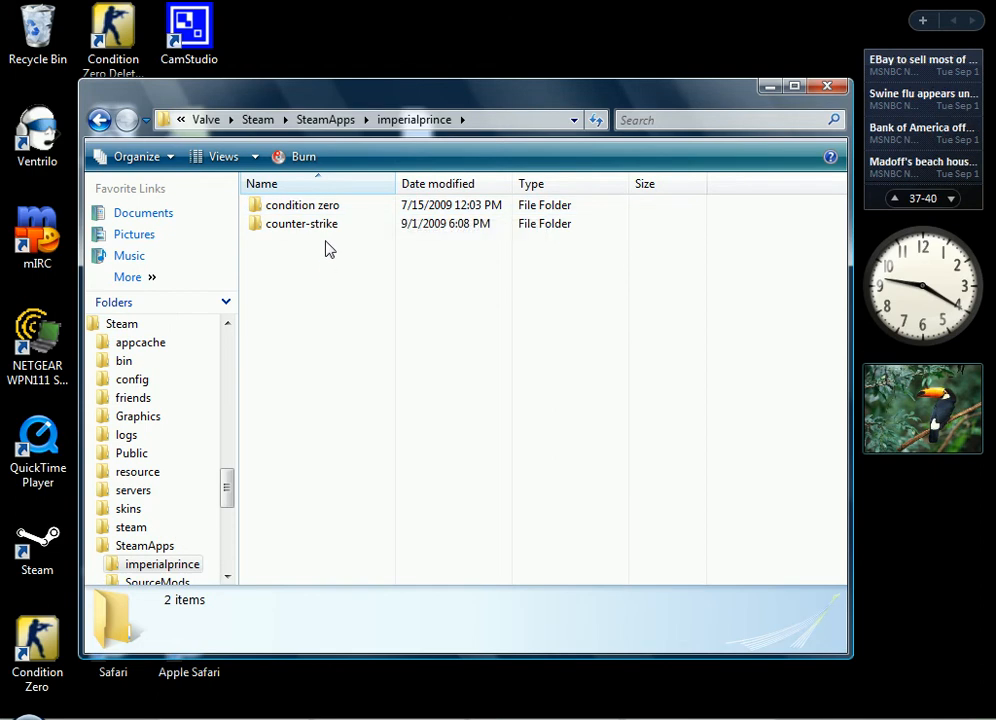
mouse_move(300, 204)
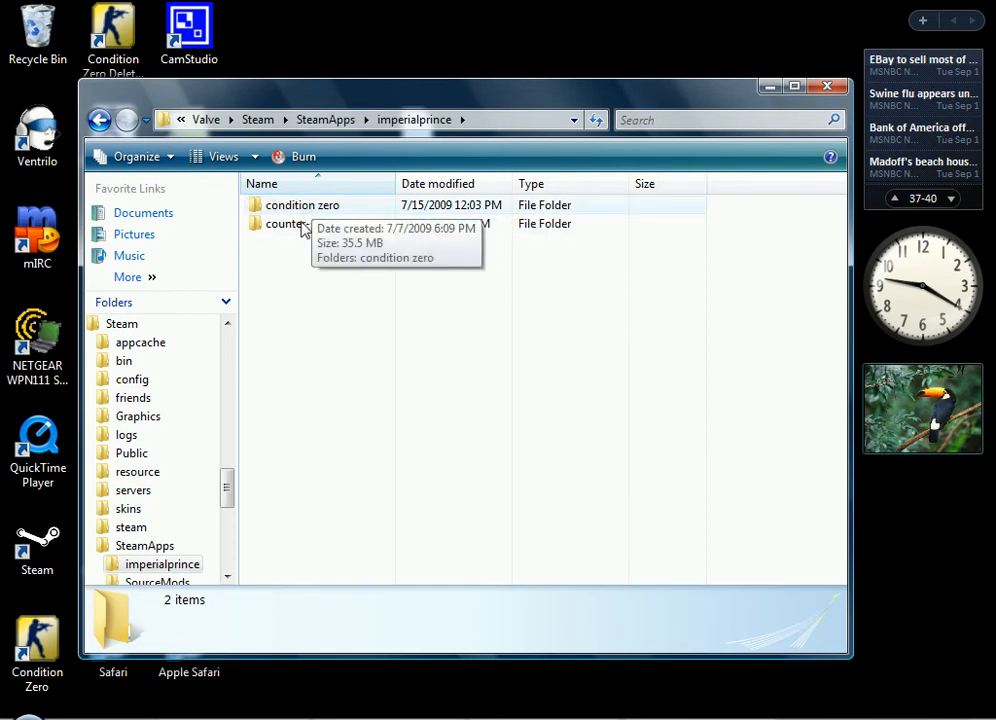
double_click(286, 224)
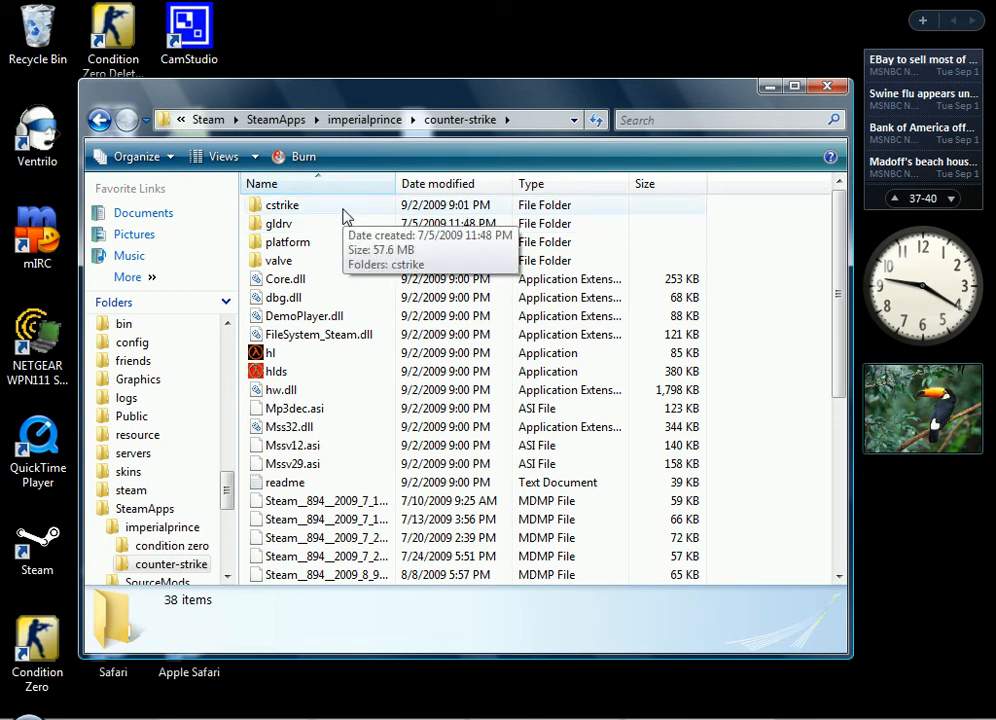
double_click(282, 204)
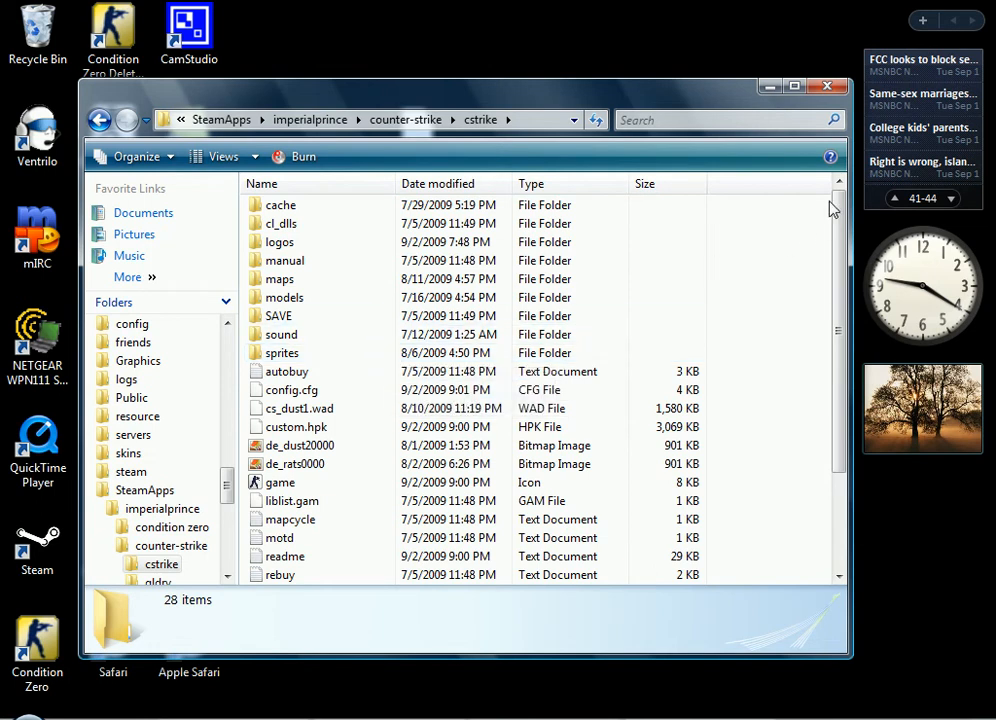
- Delete the old tempdecal.wad from cstrike so the new one takes its place, then close the folder
scroll("down", 3)
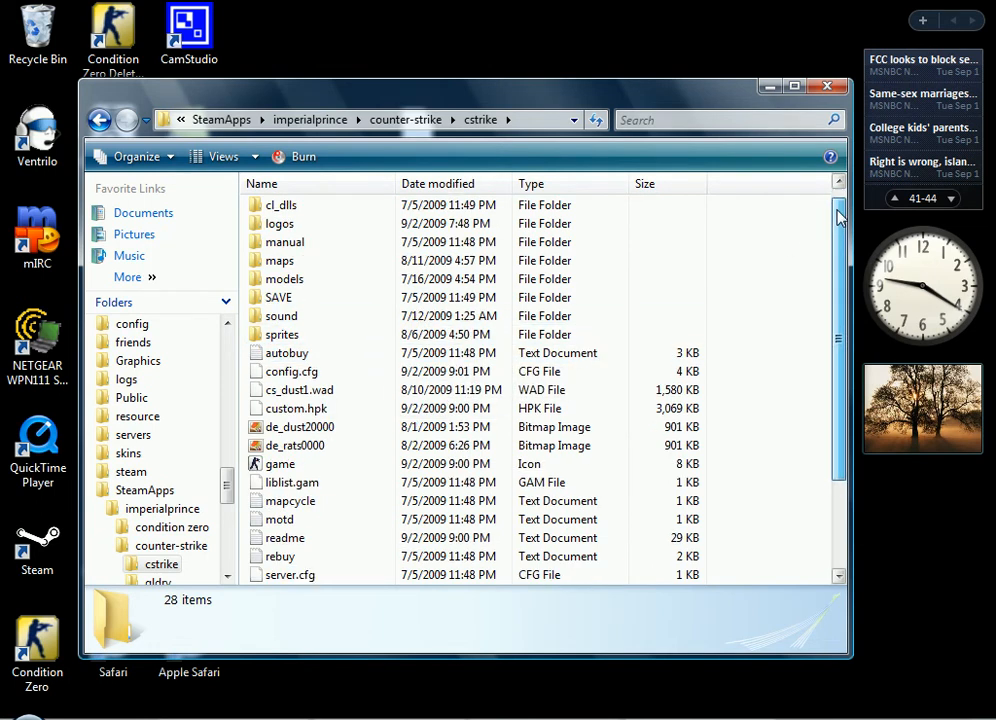
scroll("down", 3)
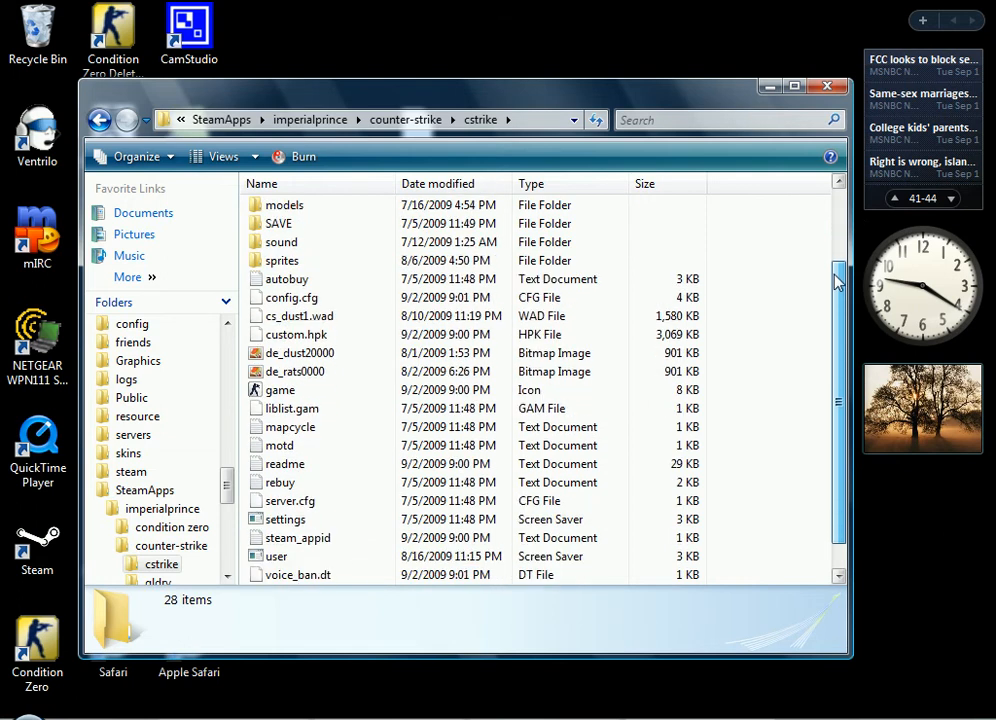
scroll("down", 3)
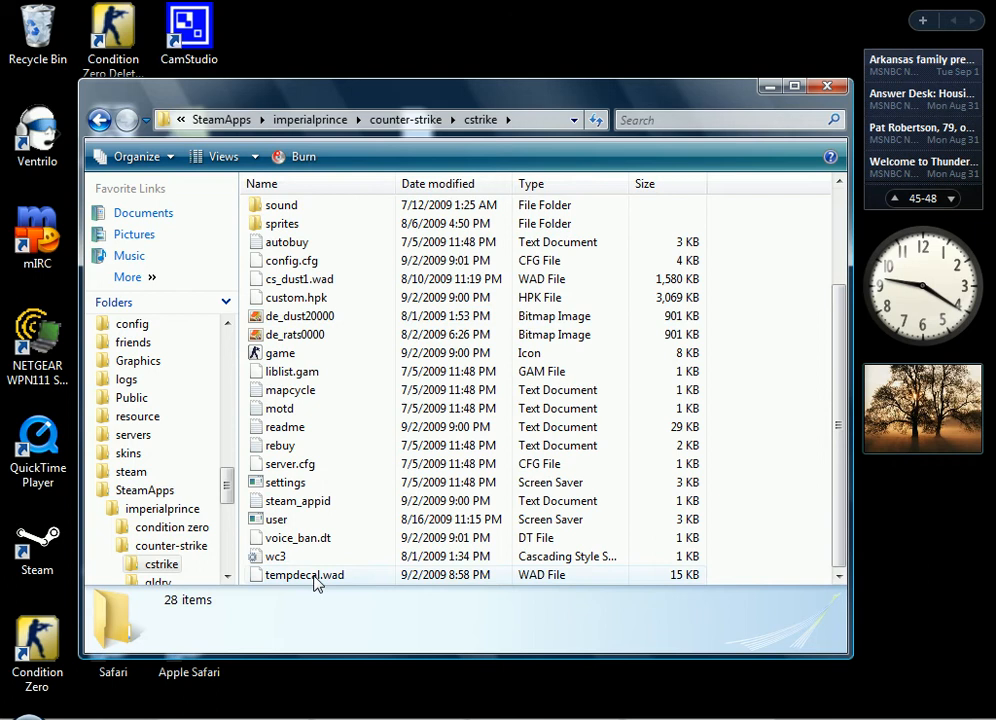
right_click(304, 574)
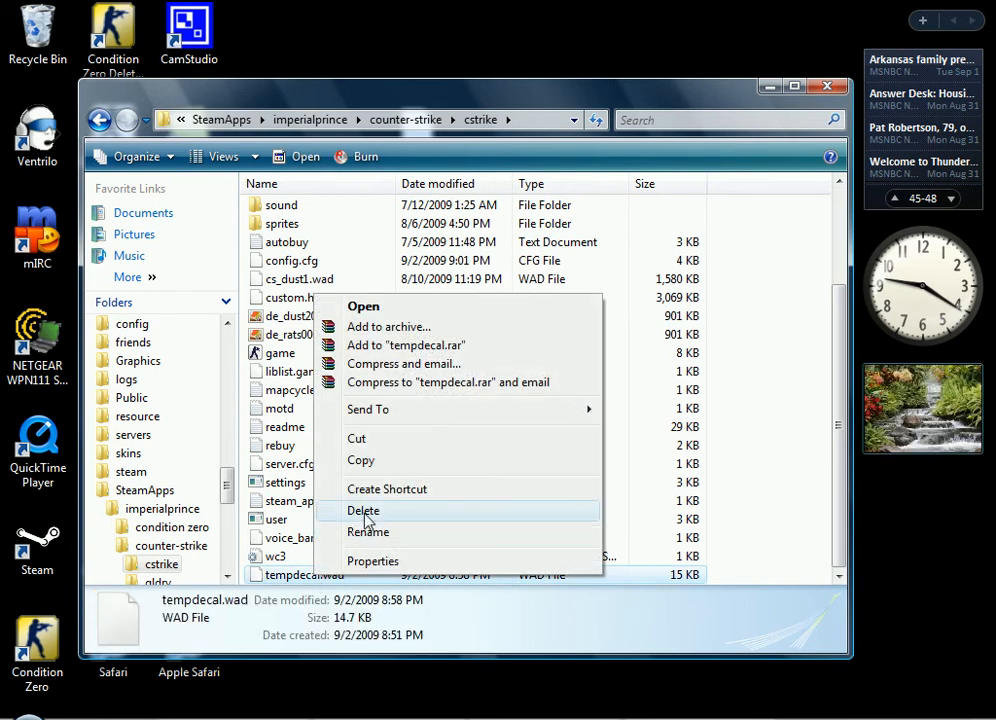
left_click(364, 512)
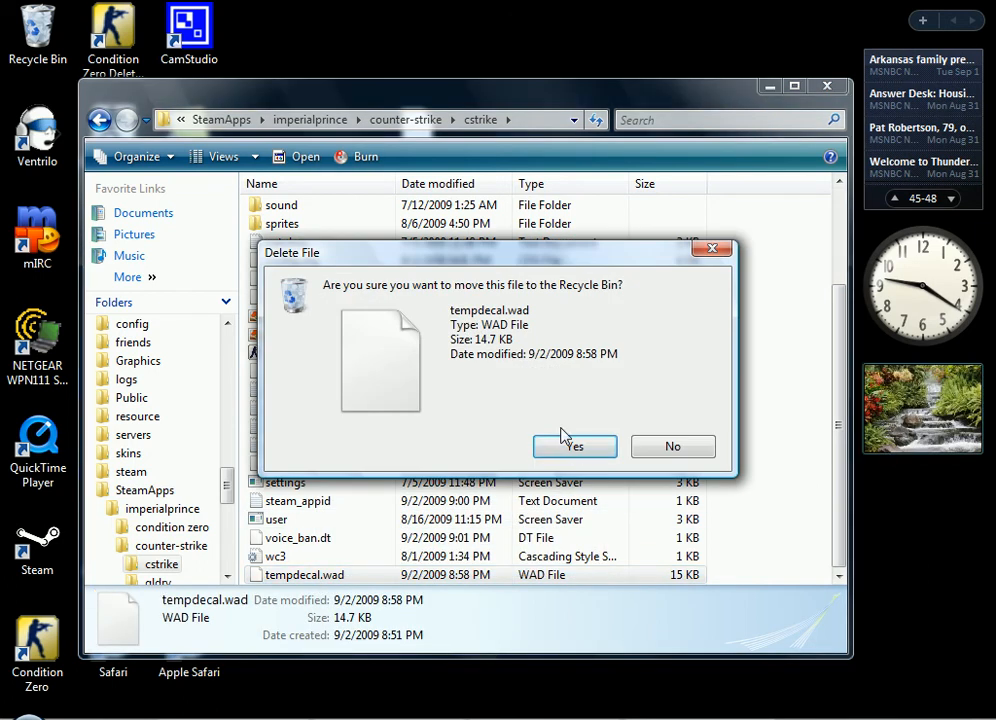
left_click(576, 446)
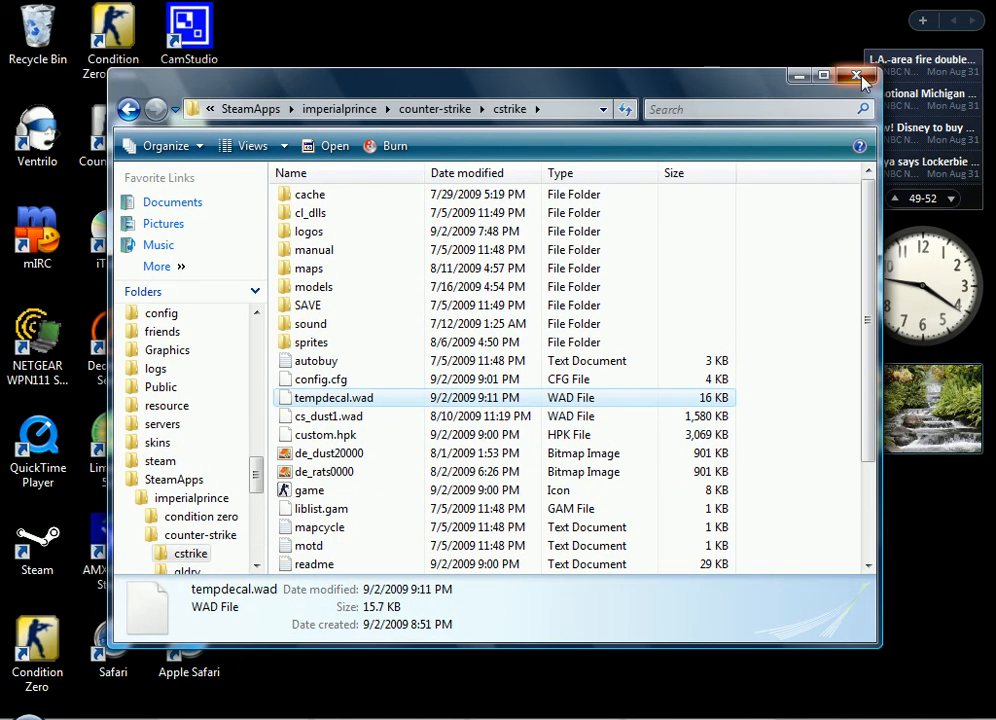
left_click(856, 76)
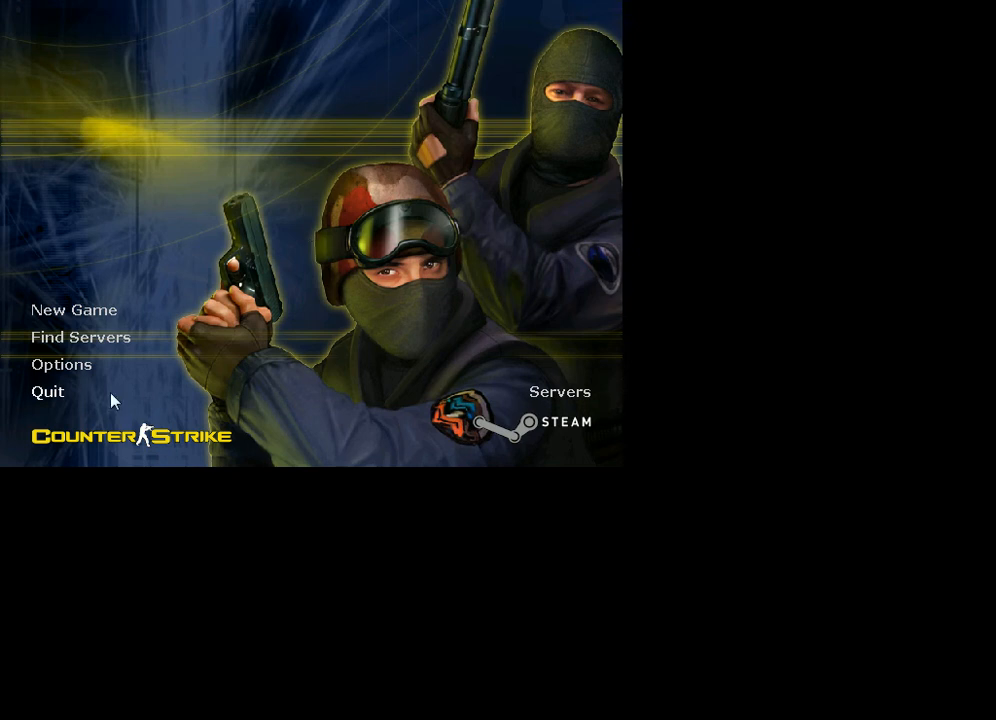
- Join a favourite server from Find Servers to test the spray, then exit the game
double_click(76, 228)
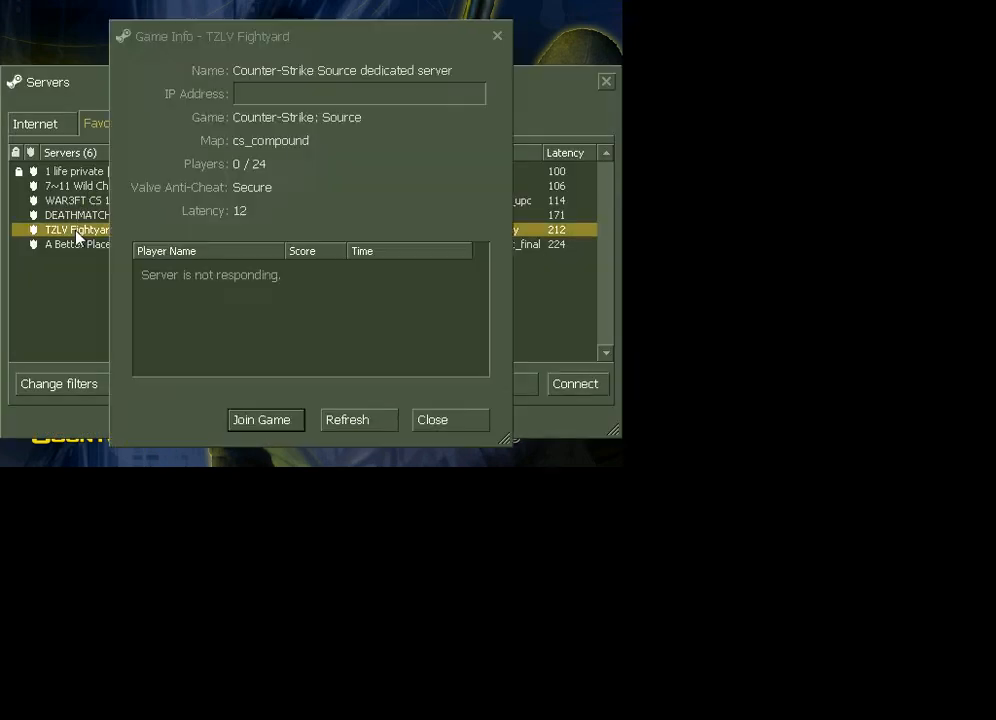
left_click(260, 420)
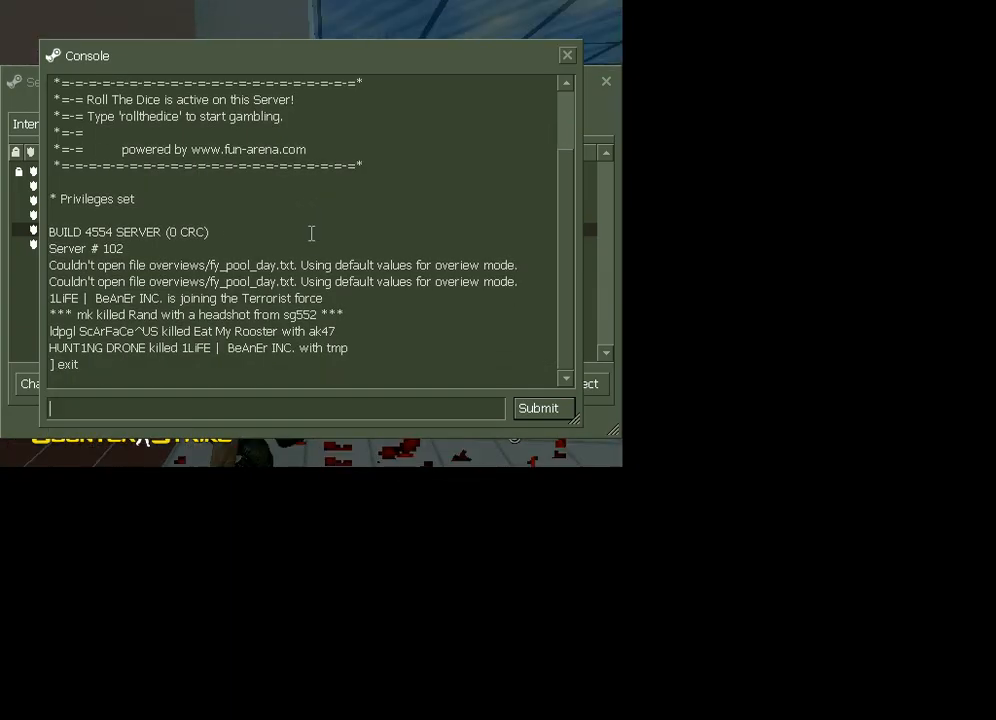
left_click(568, 56)
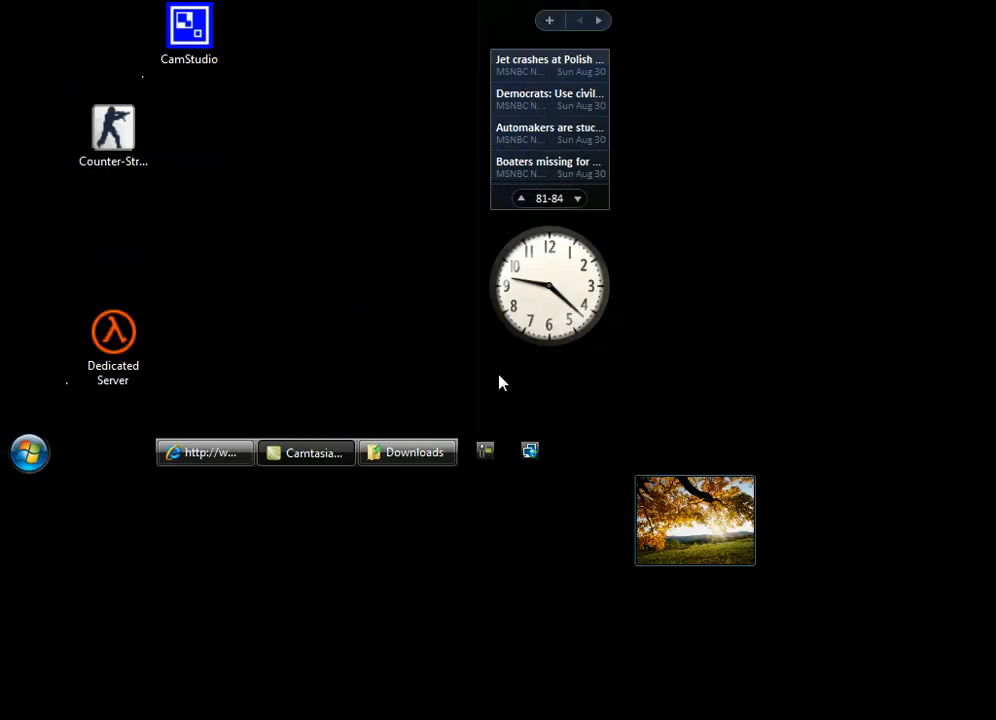